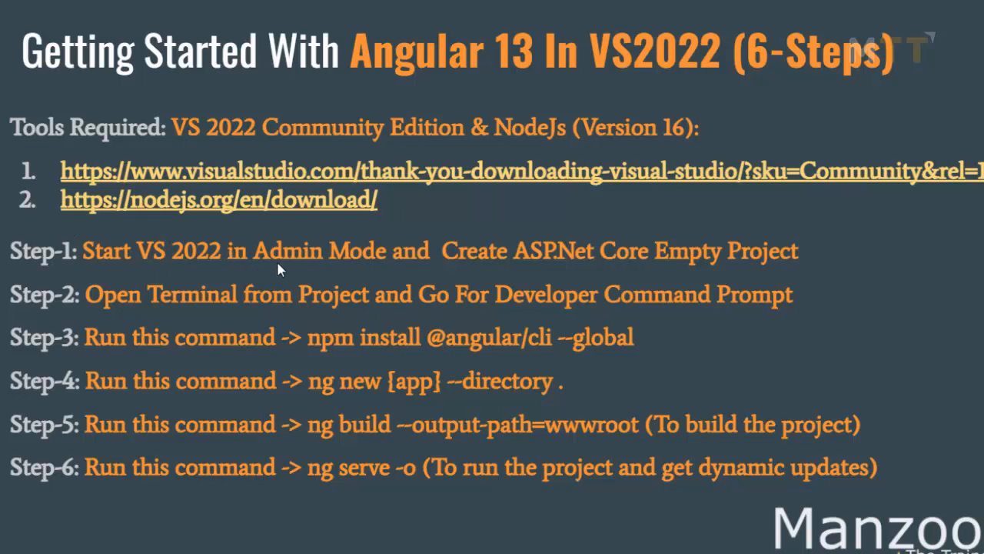
mouse_move(541, 276)
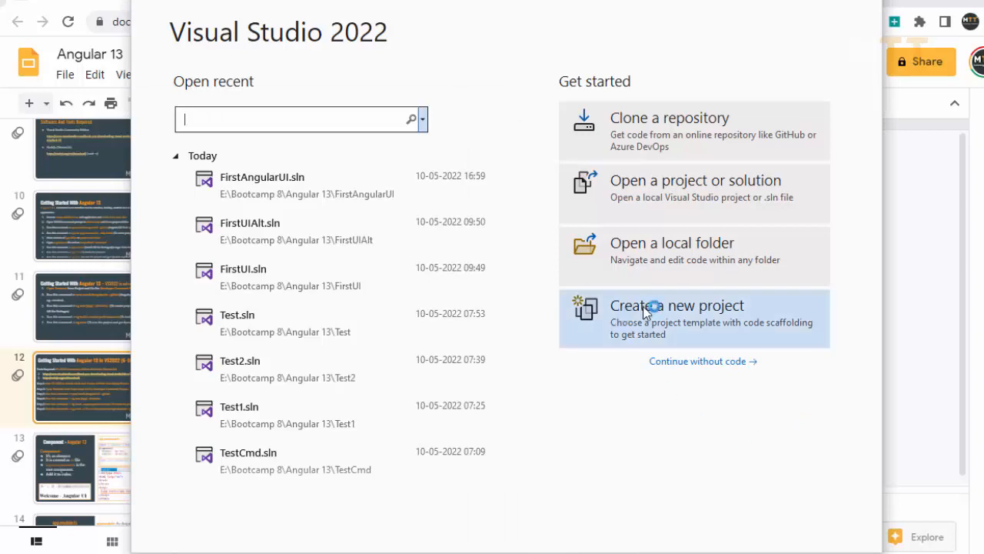
Start a new project from the ASP.NET Core Empty template.
click(677, 304)
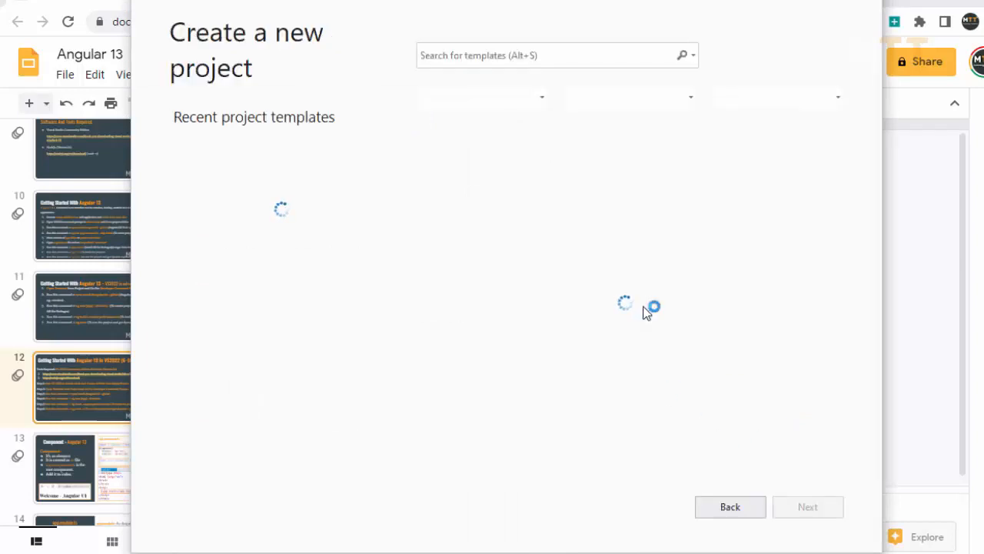
click(502, 311)
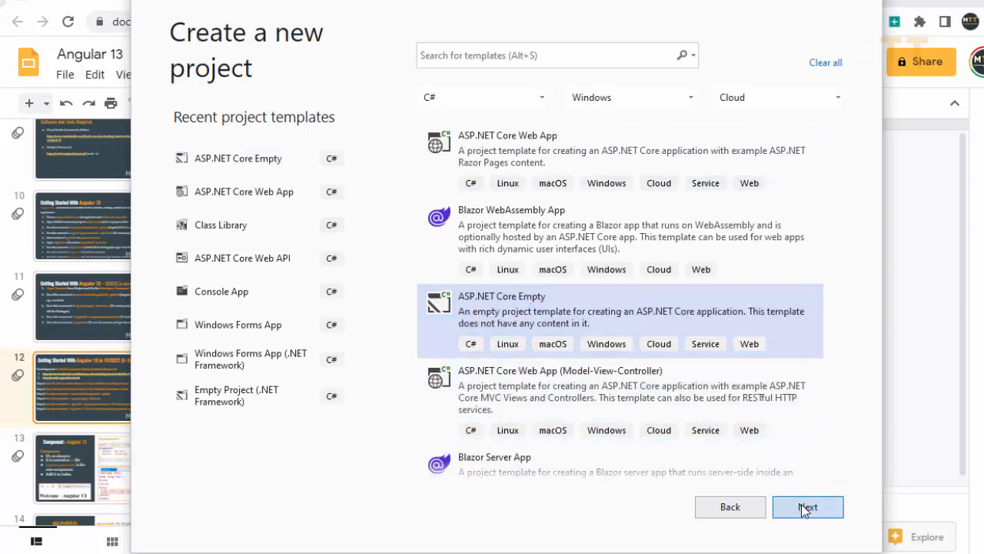
click(808, 506)
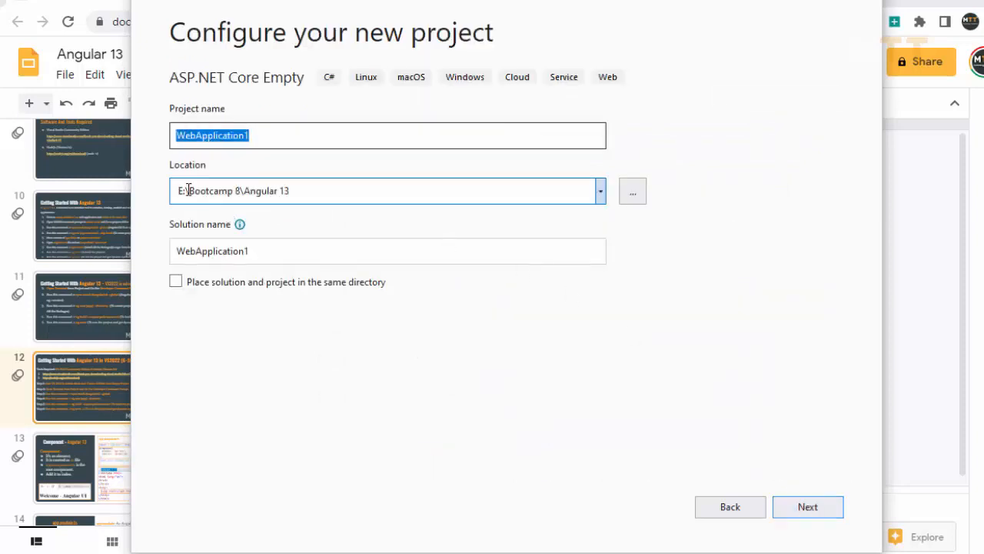
Name the project Angular13UI and continue to the framework options.
click(218, 135)
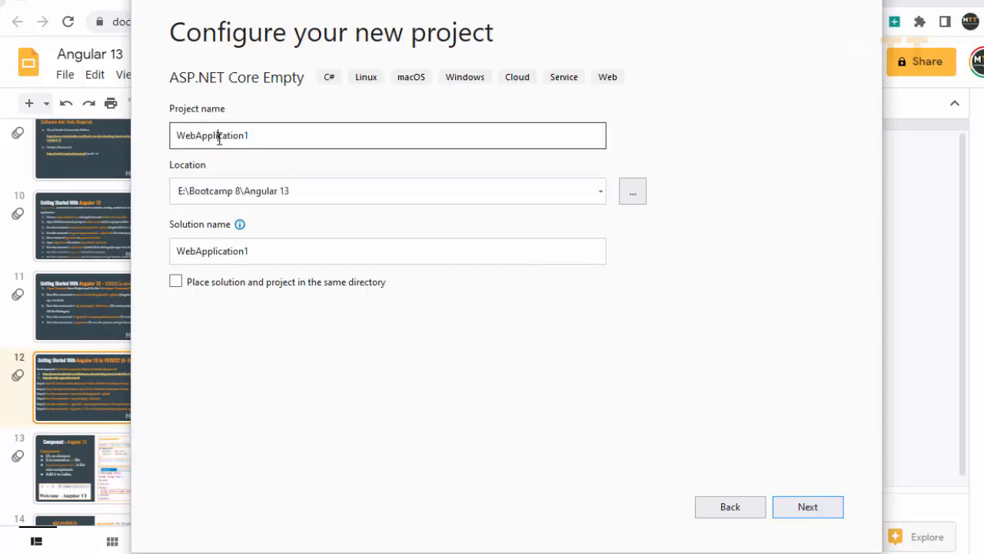
double_click(212, 136)
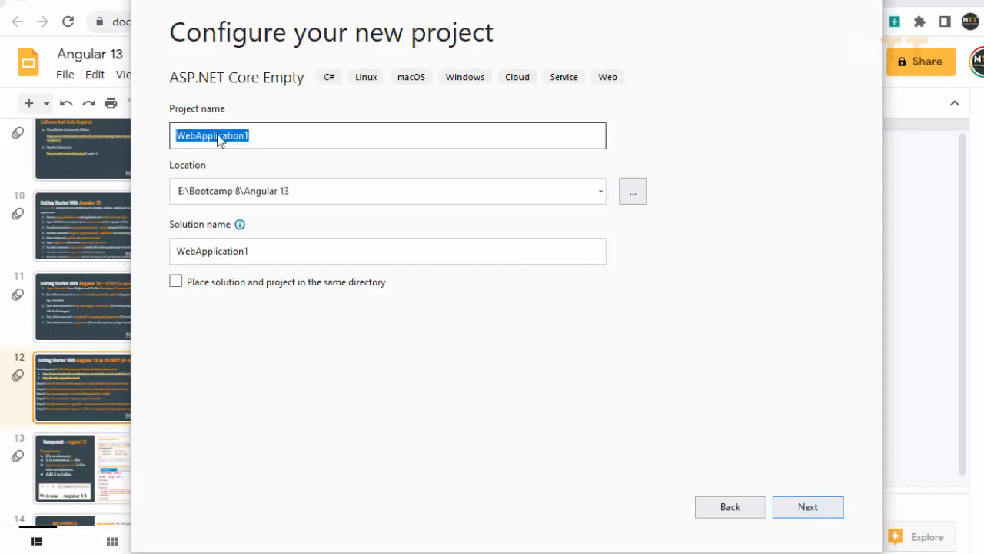
text(Angular13UI)
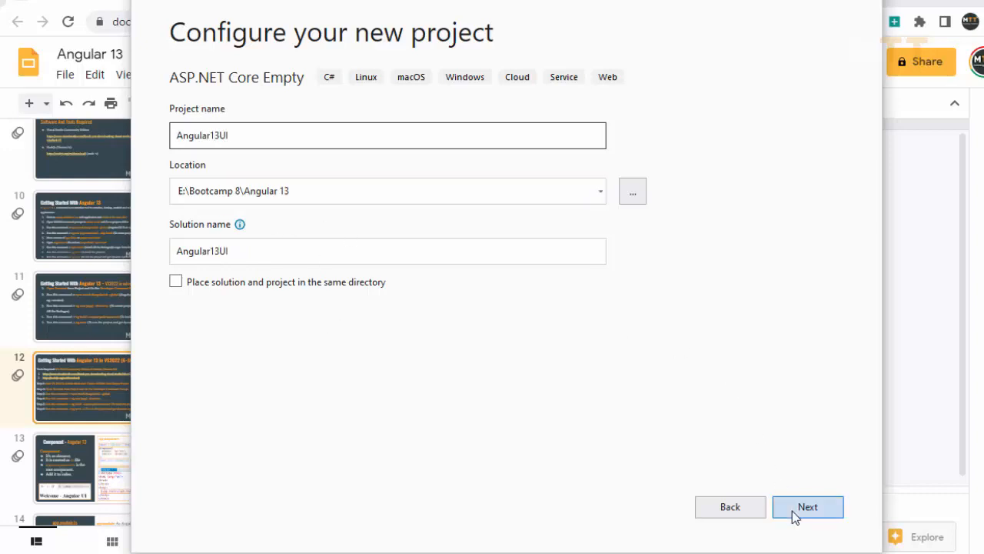
click(808, 506)
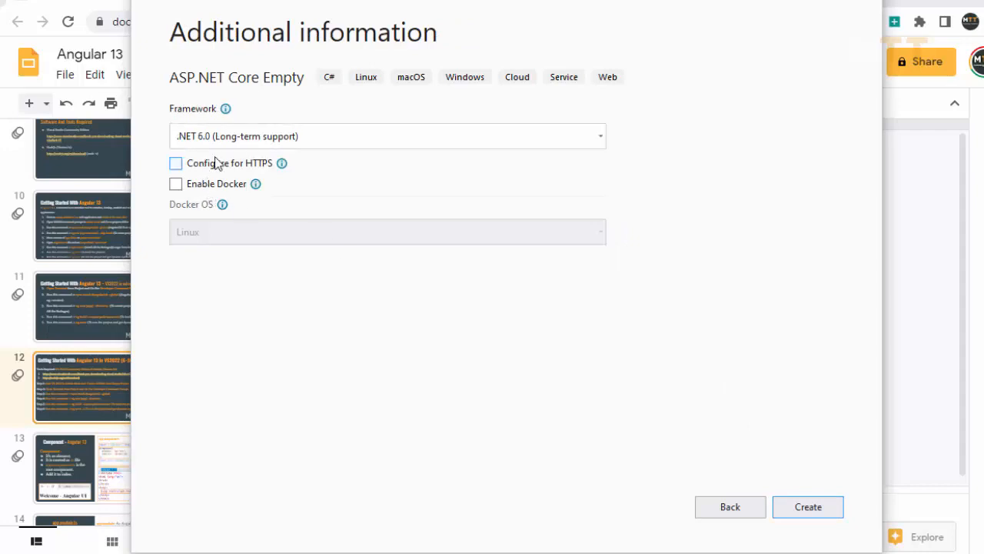
Create the project on .NET 6.0 with Configure for HTTPS unticked.
click(388, 135)
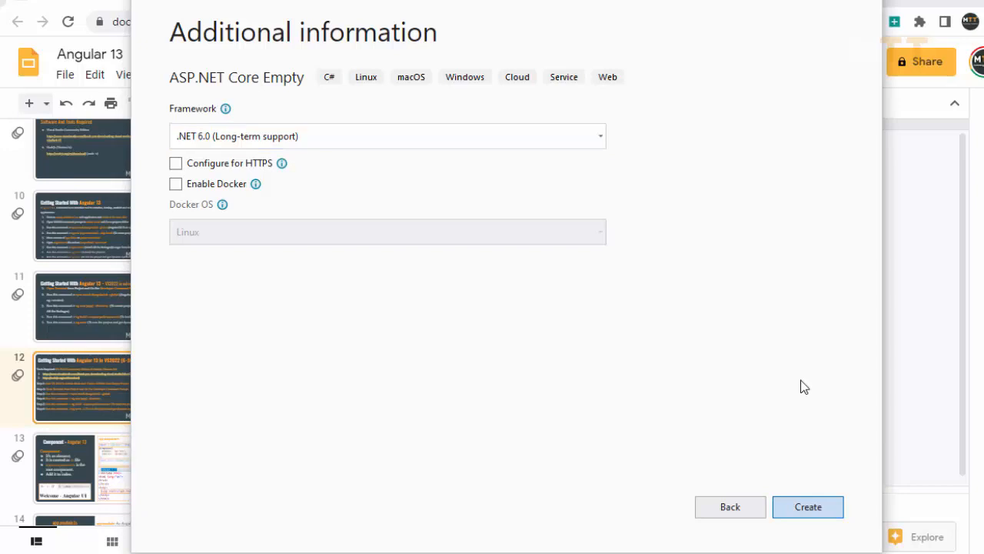
click(807, 506)
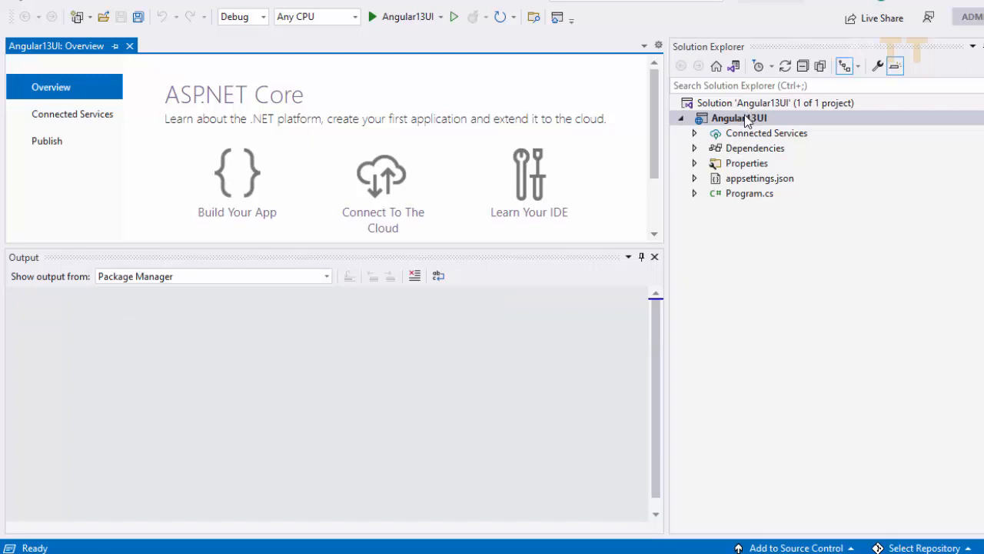
Open a terminal at the Angular13UI project folder from Solution Explorer.
click(738, 116)
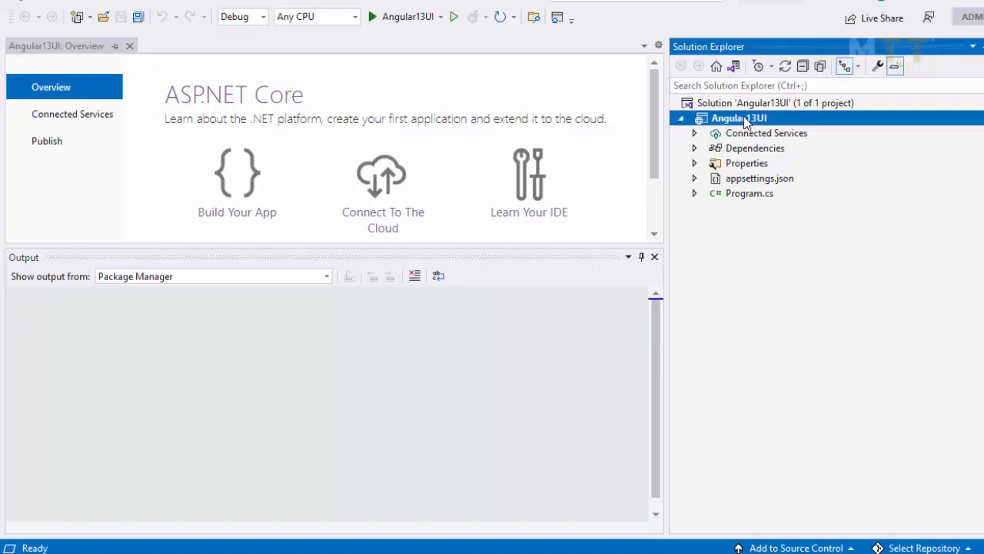
right_click(738, 117)
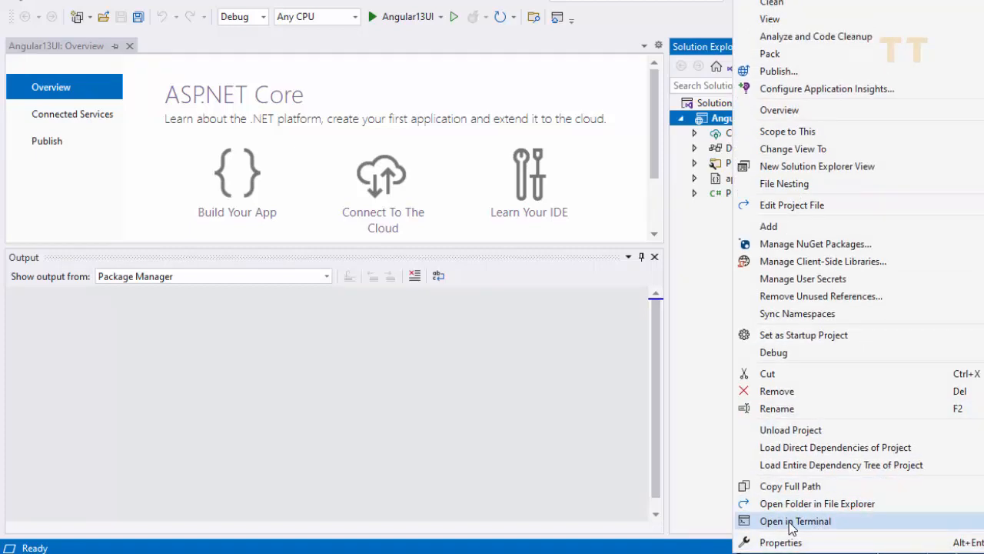
click(795, 520)
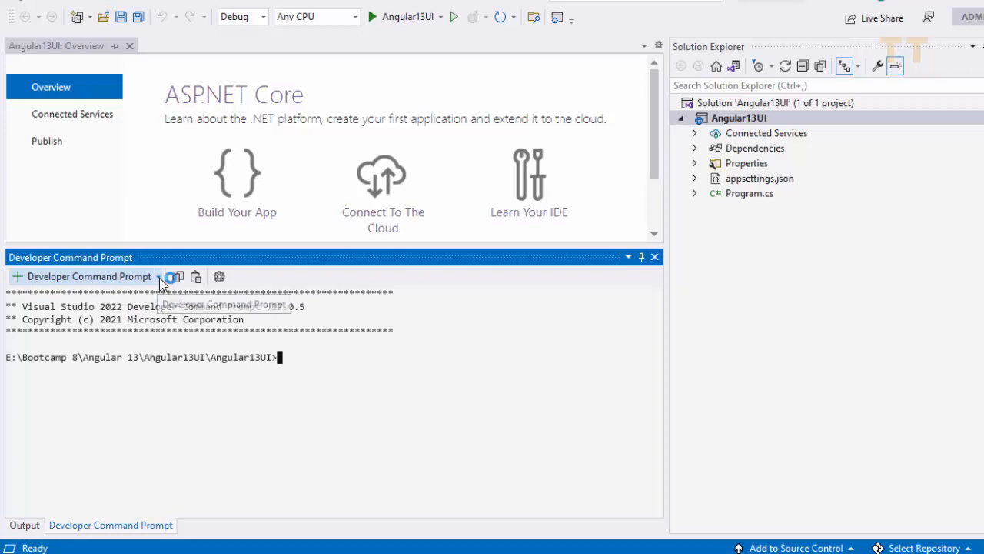
mouse_move(161, 280)
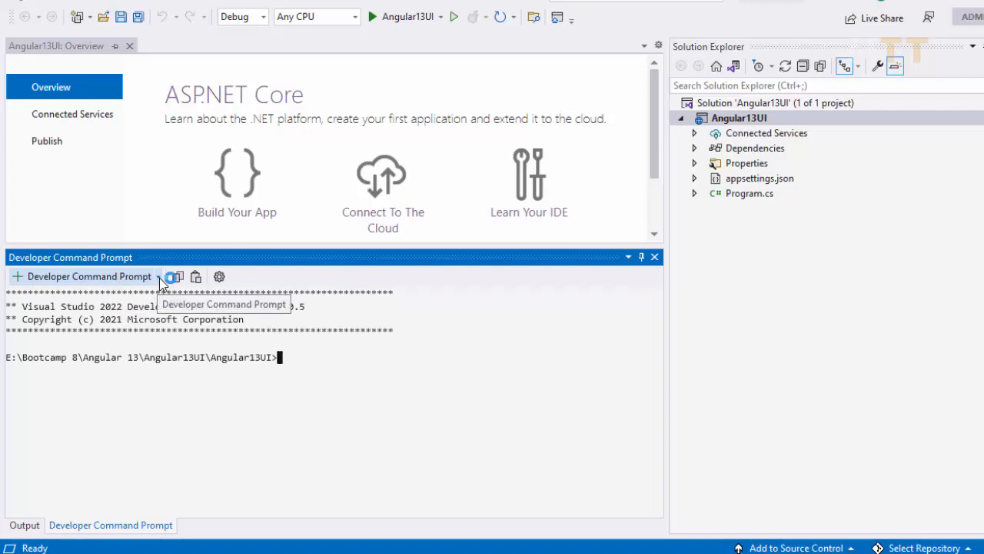
click(157, 276)
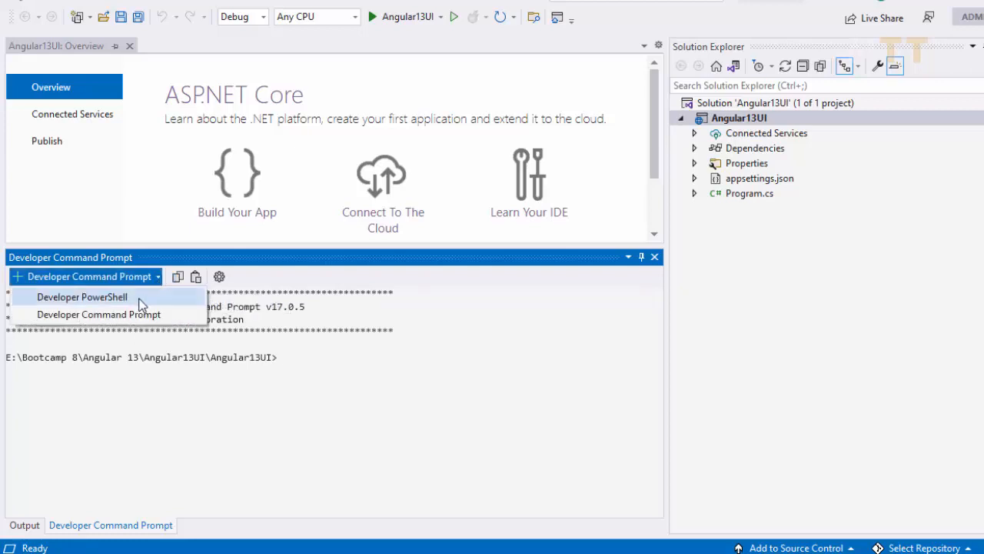
mouse_move(119, 313)
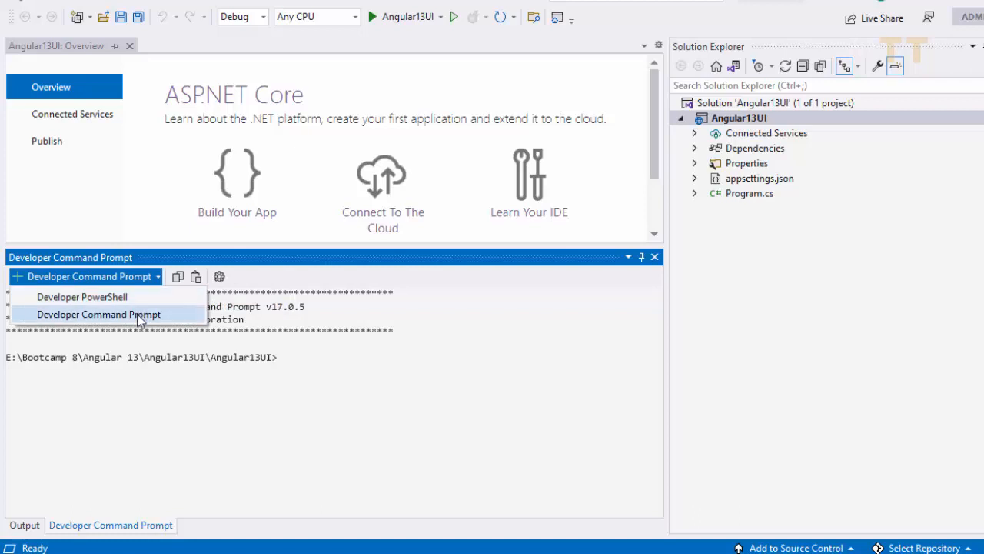
mouse_move(83, 297)
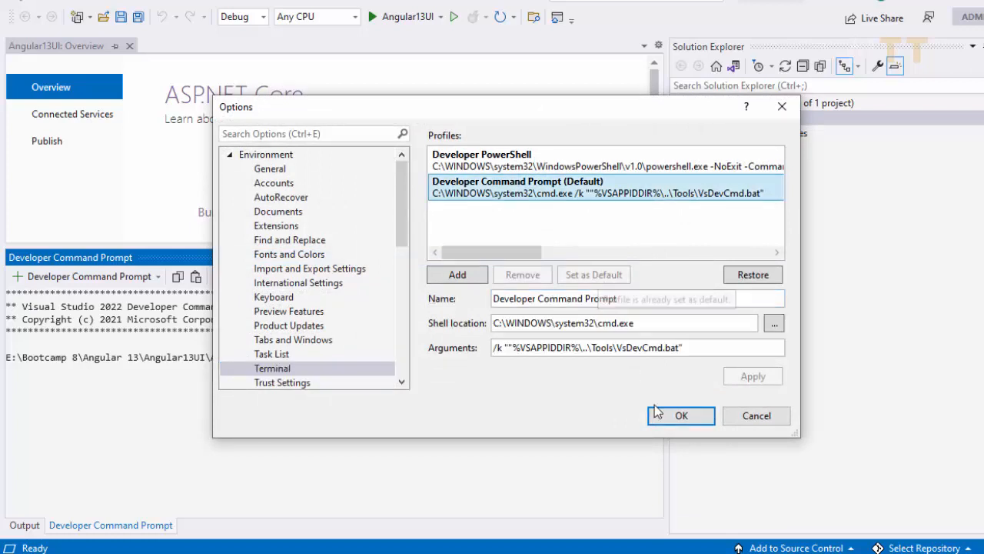
click(679, 416)
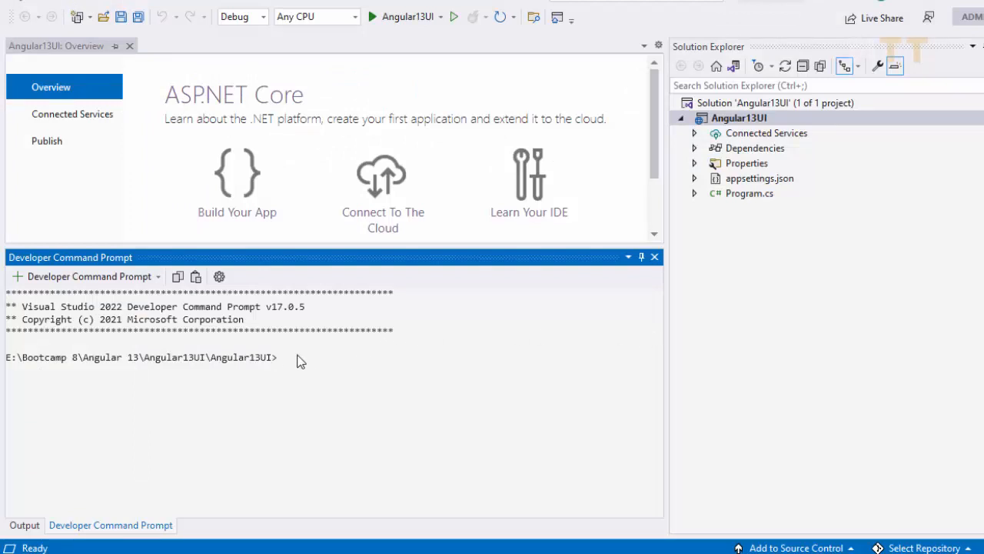
text(npm install @angular/cli --global)
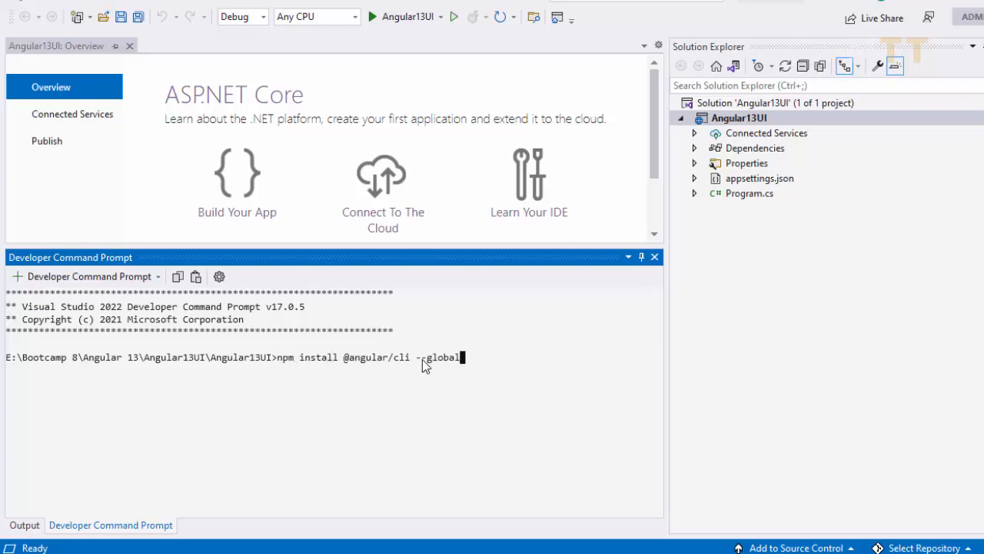
text(-)
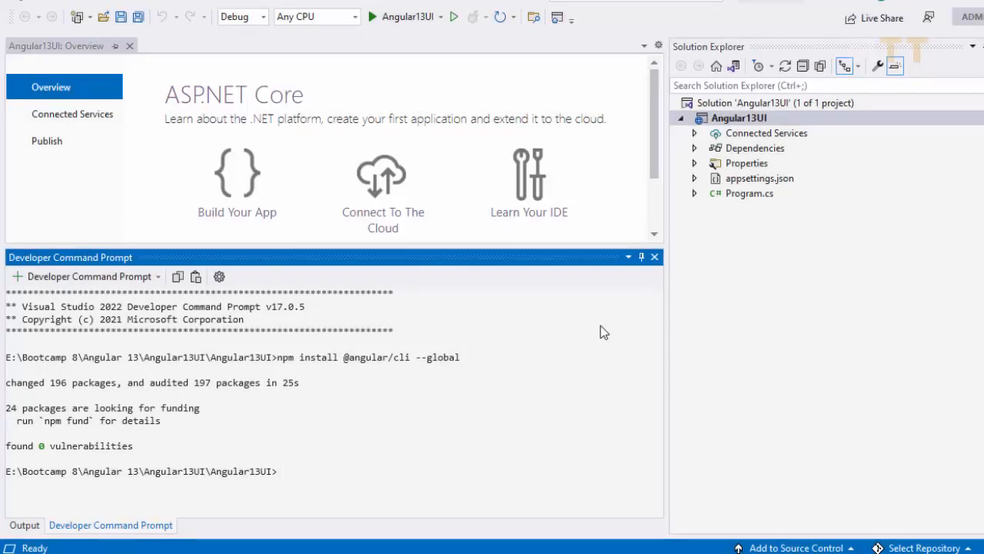
mouse_move(307, 414)
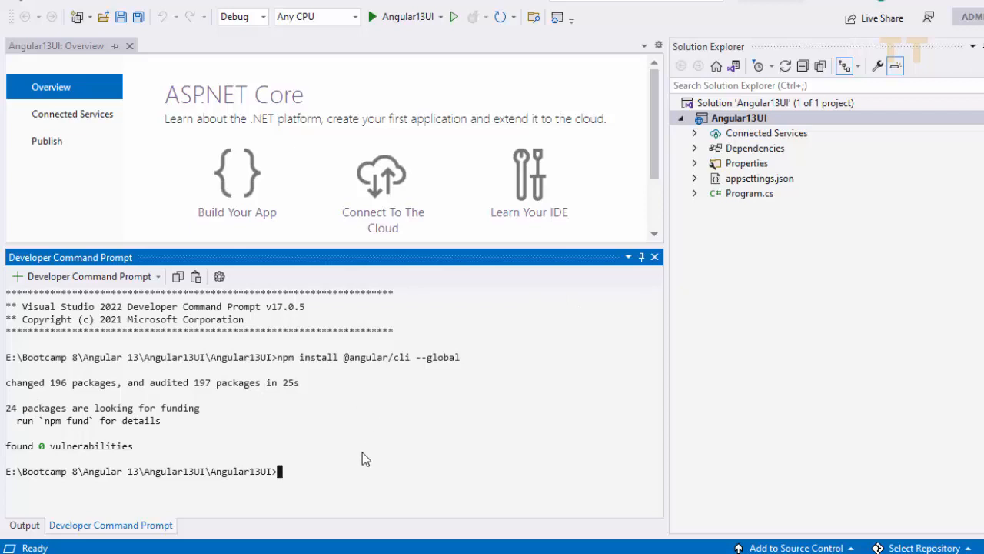
Check the install with ng --version, then look up the ng new command on the slides.
text(ng)
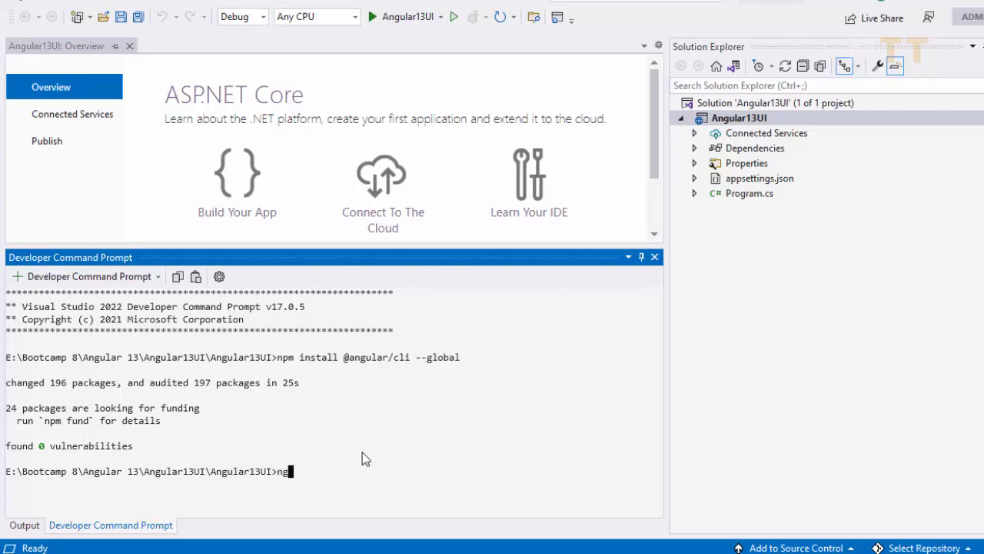
text(--)
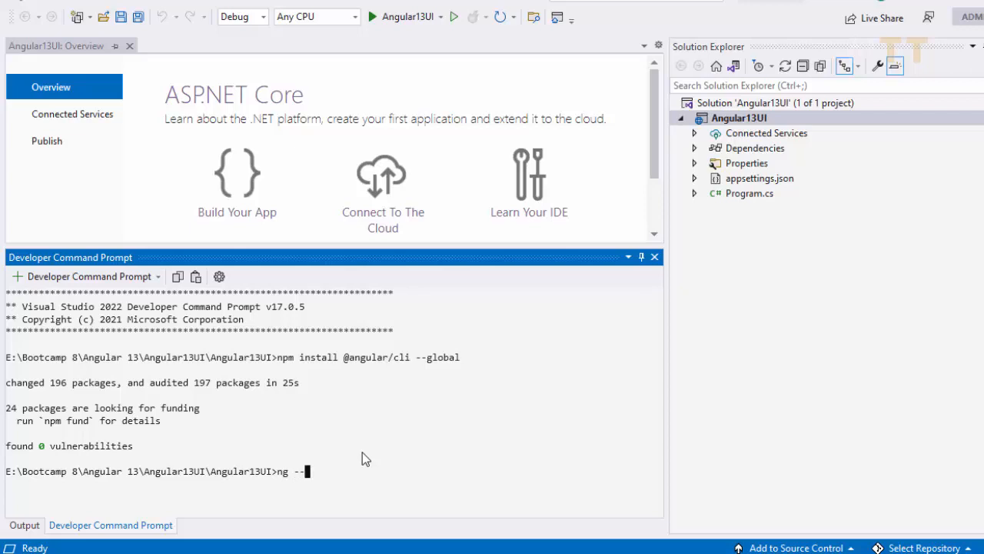
text(version)
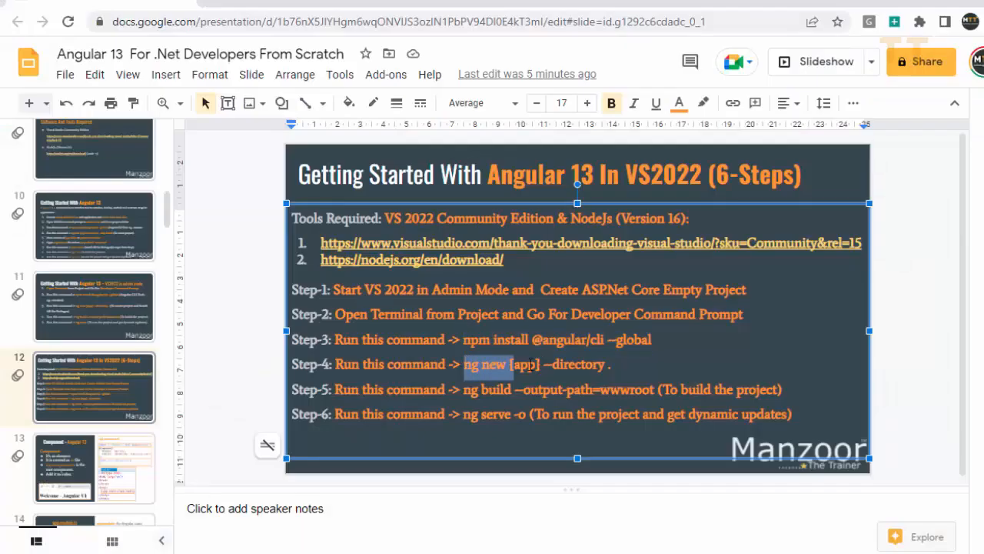
click(609, 363)
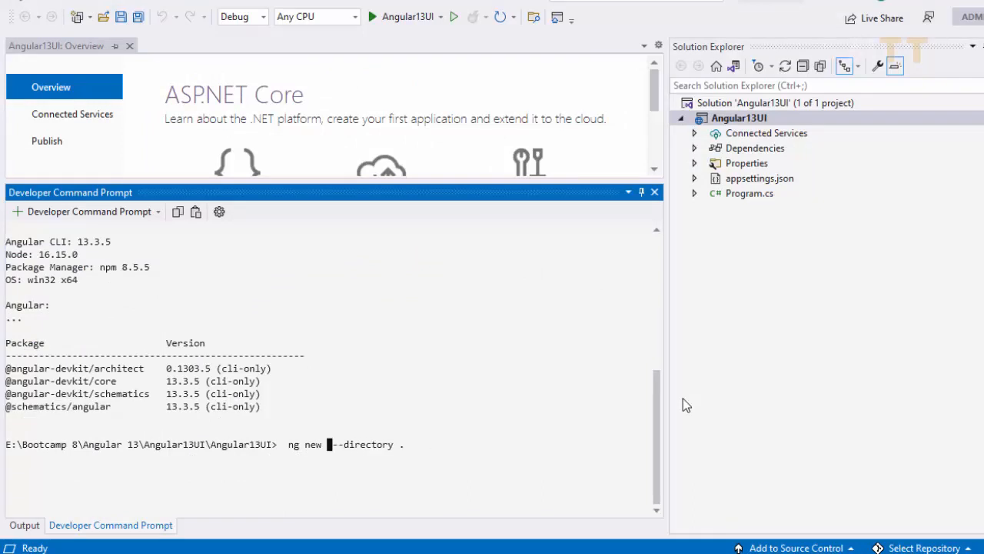
Run ng new Angular13UI --directory . to generate the Angular app here.
text(Angular13UI)
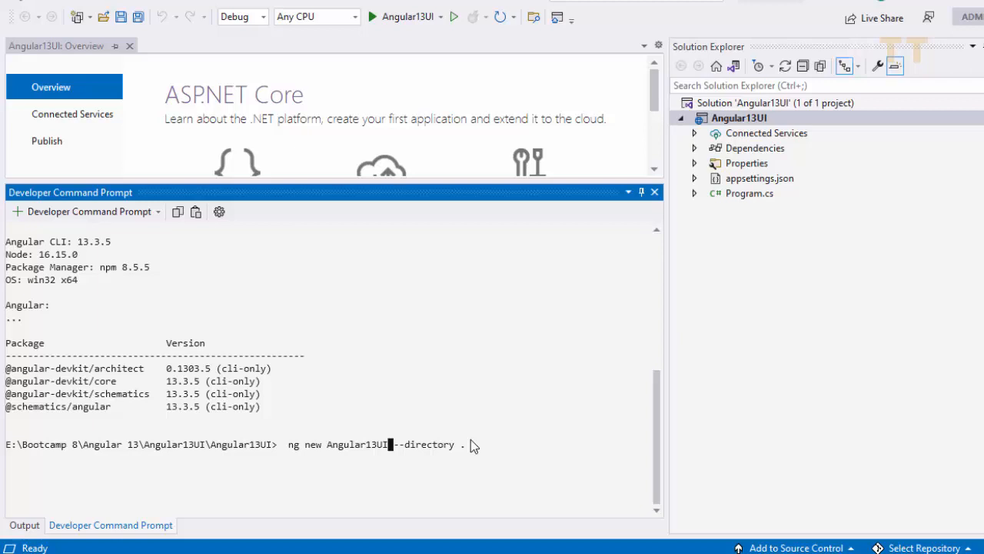
key(enter)
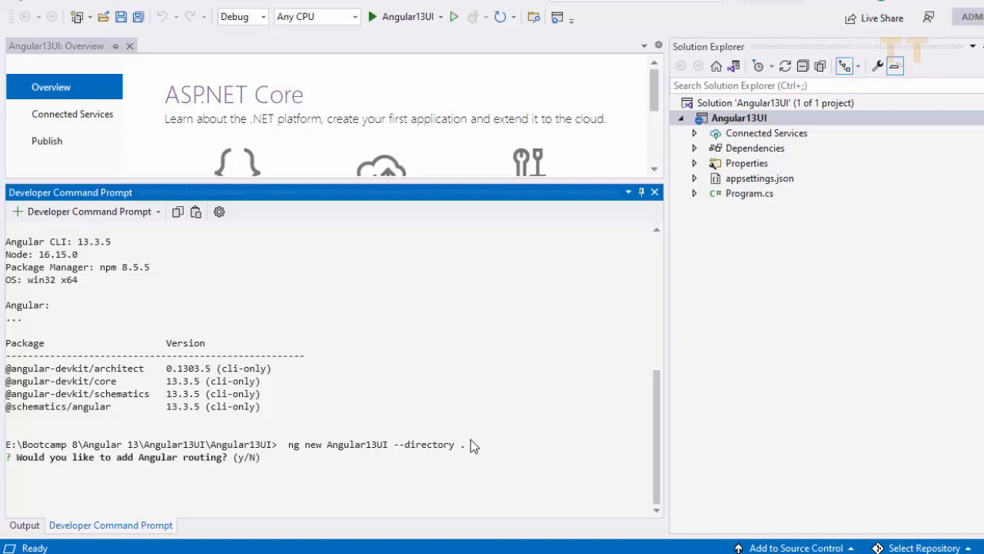
Answer N to Angular routing and let the workspace and npm packages install.
text(N)
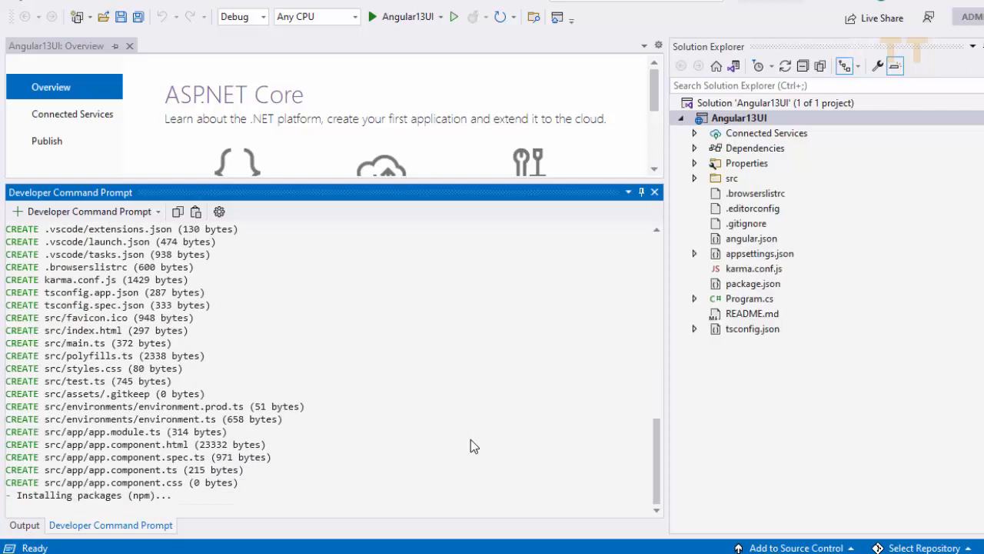
mouse_move(680, 224)
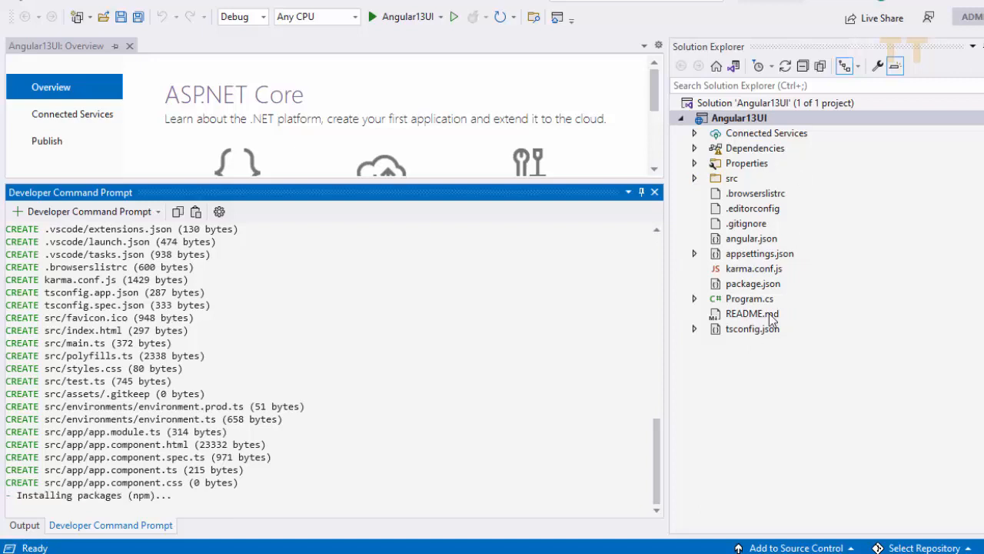
mouse_move(757, 185)
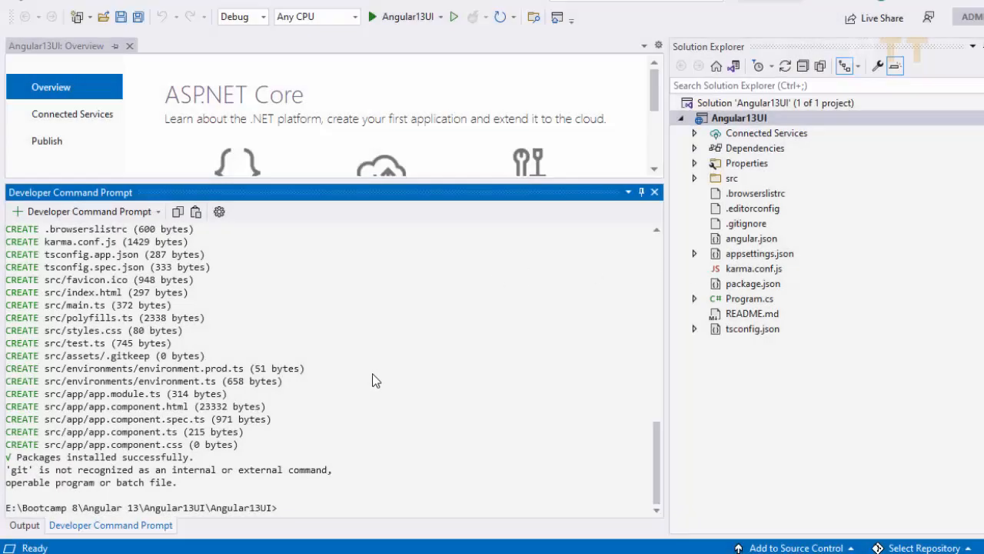
mouse_move(388, 371)
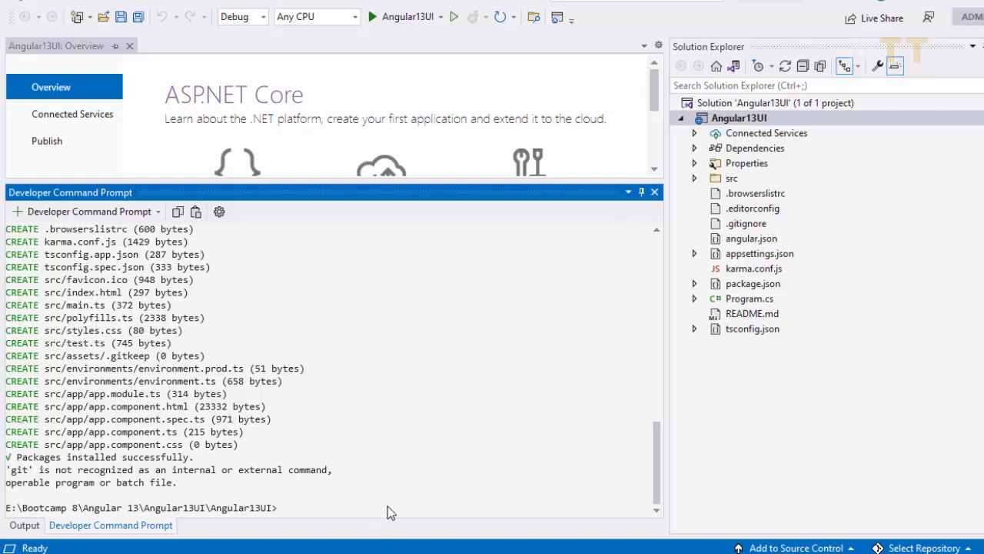
Run ng build --output-path=wwwroot to build the app into wwwroot.
text(ng build --output-path=wwwroot)
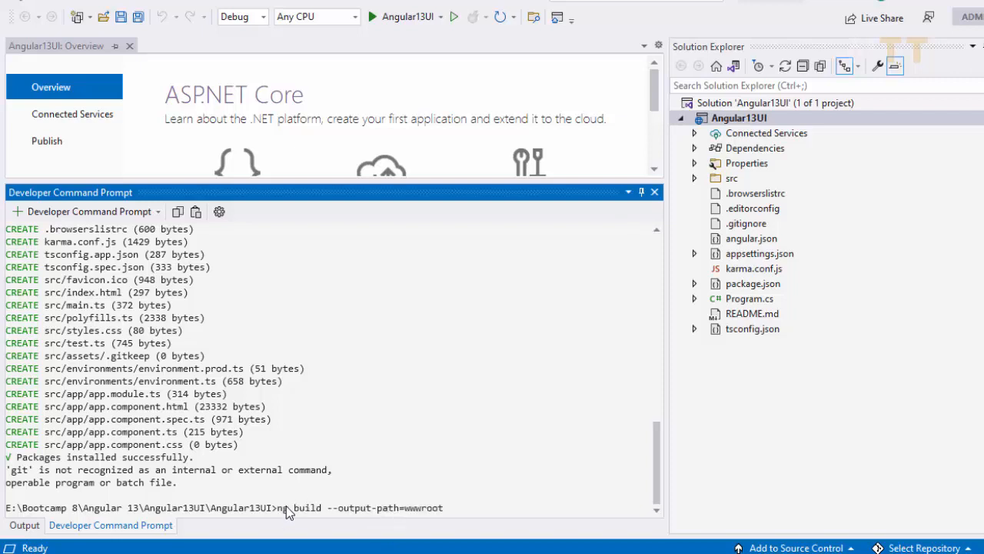
mouse_move(308, 513)
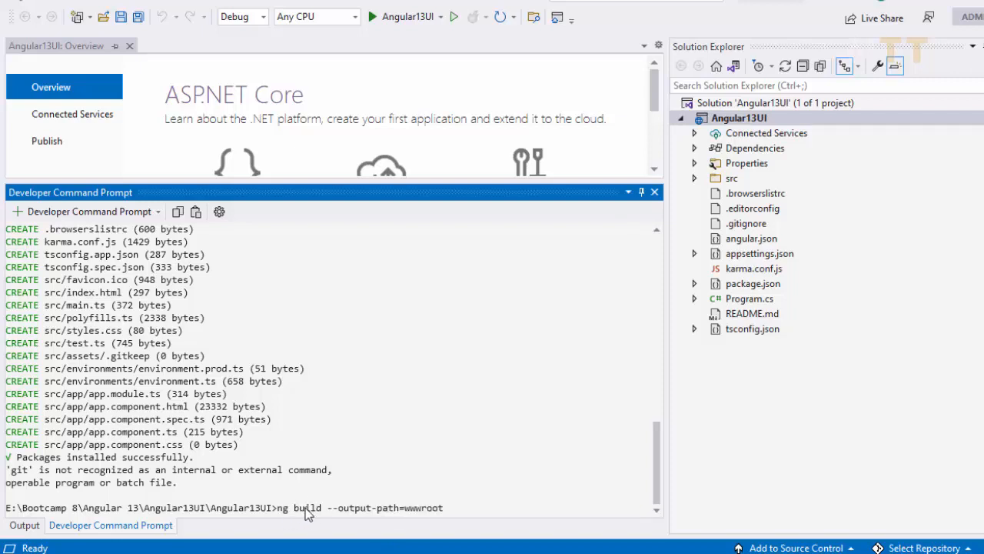
mouse_move(450, 518)
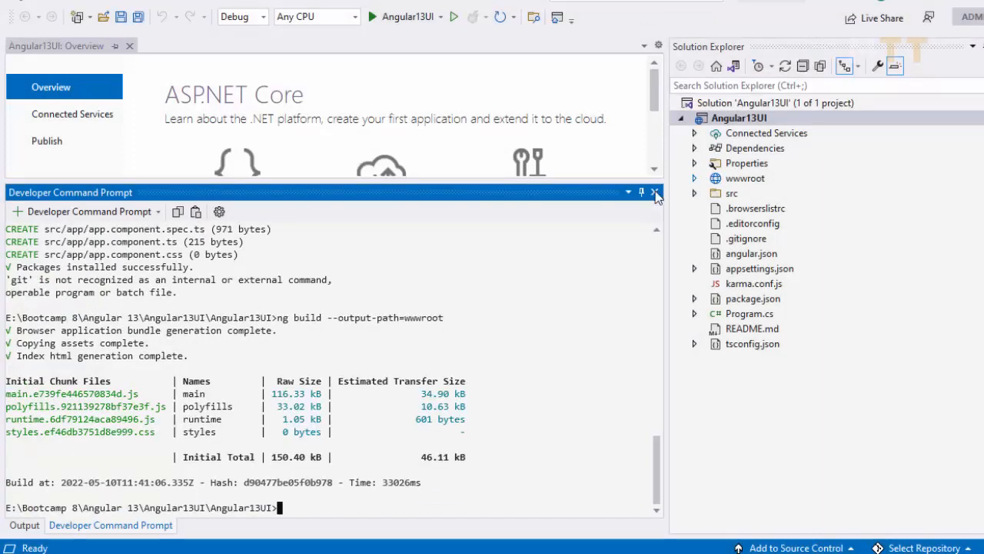
mouse_move(366, 407)
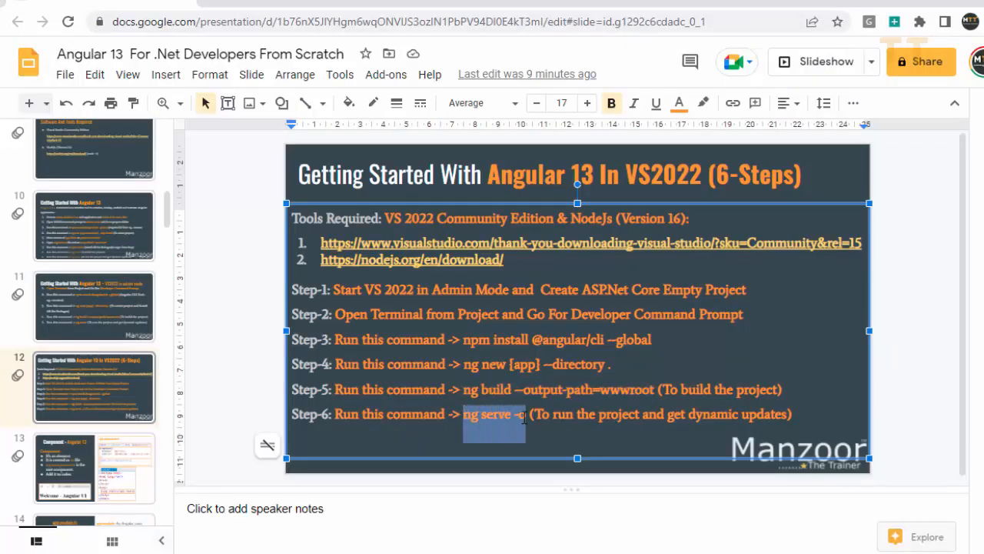
right_click(494, 413)
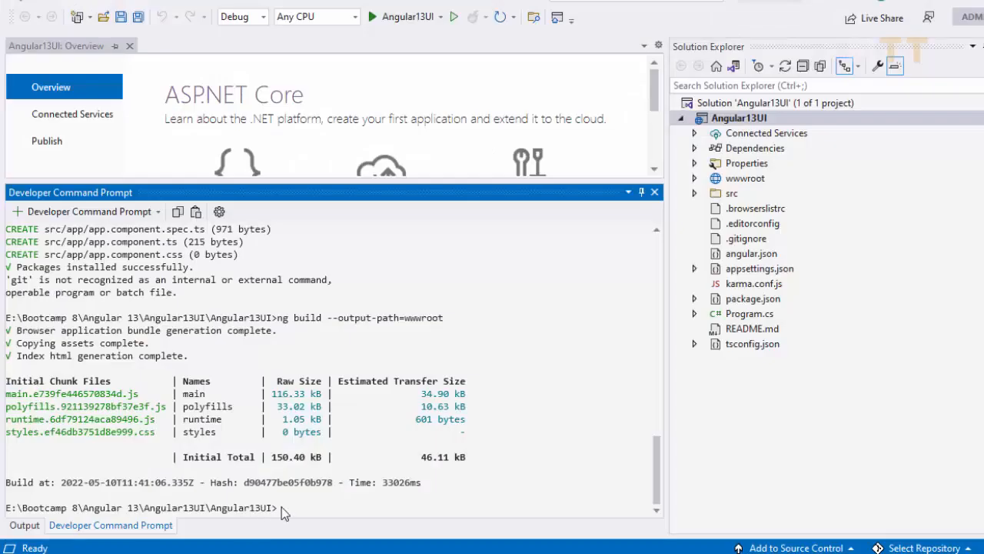
Run ng serve -o to launch the app in the browser at localhost:4200.
text(ng serve -o)
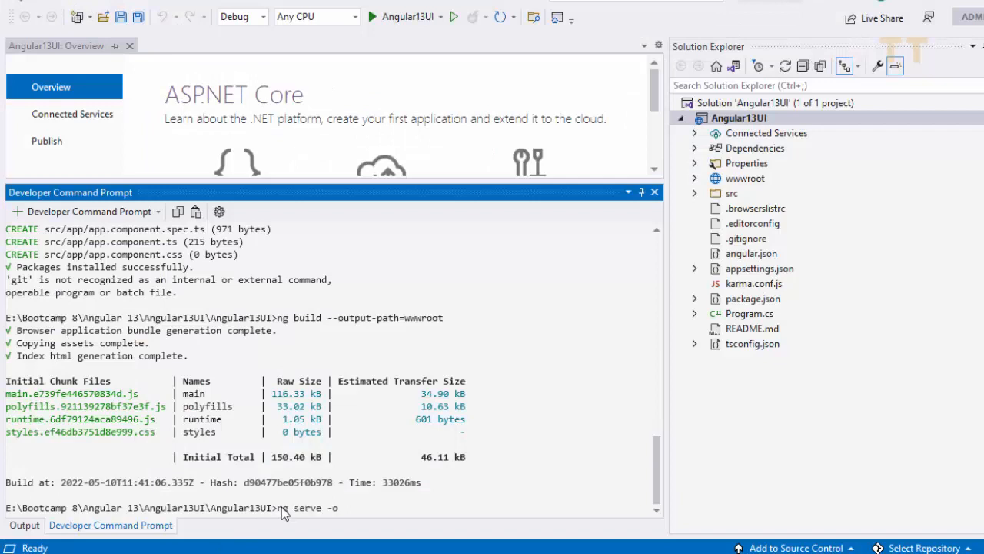
mouse_move(504, 418)
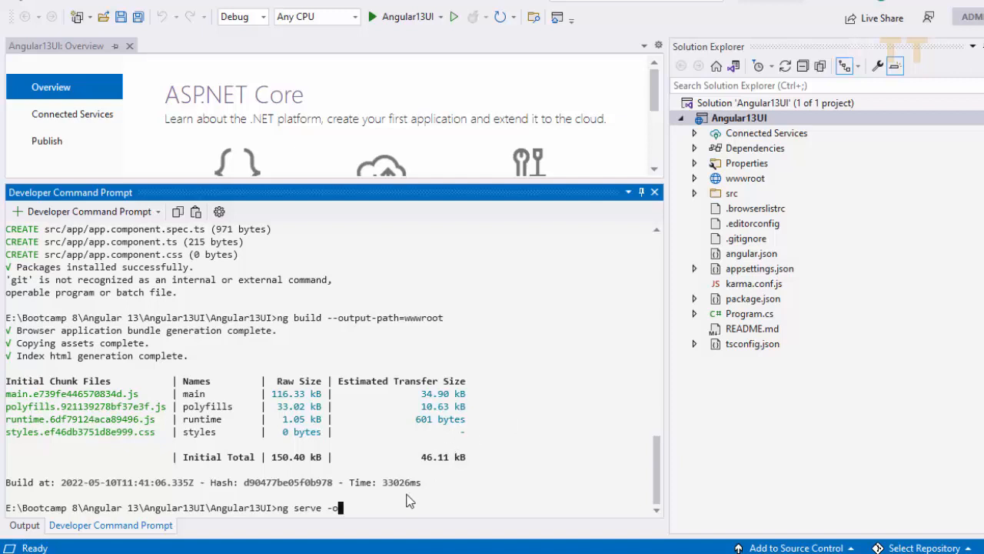
key(enter)
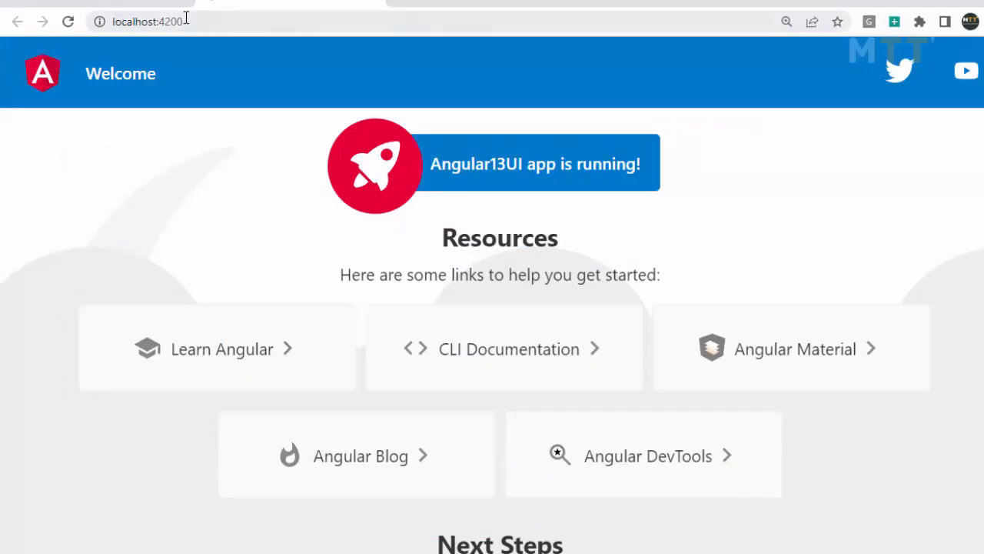
mouse_move(409, 176)
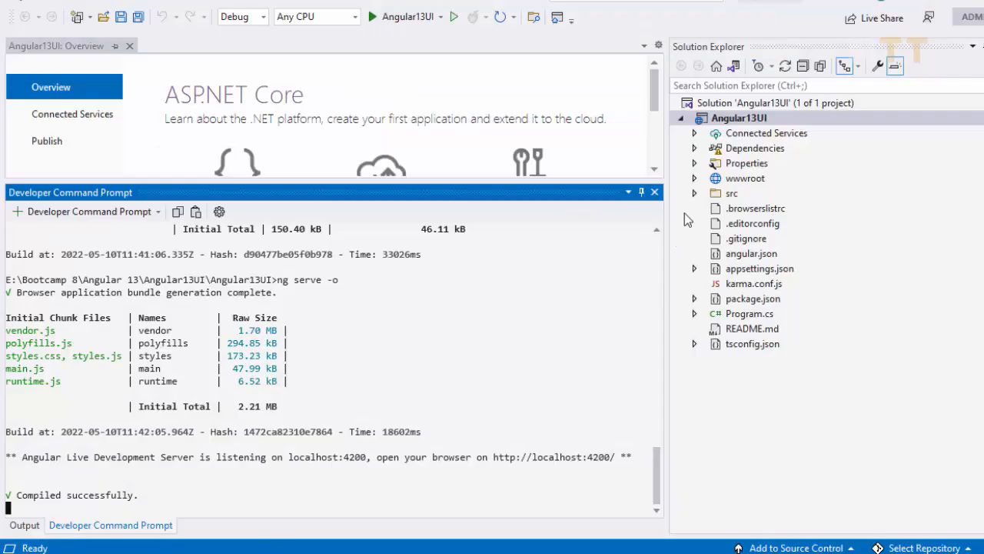
Open src/app/app.component.html for editing from Solution Explorer.
click(695, 194)
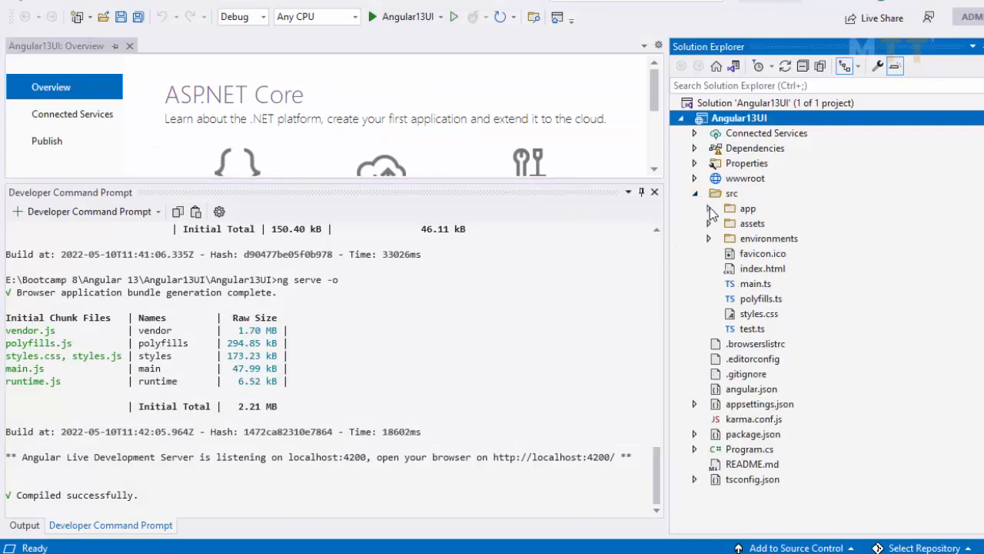
click(709, 209)
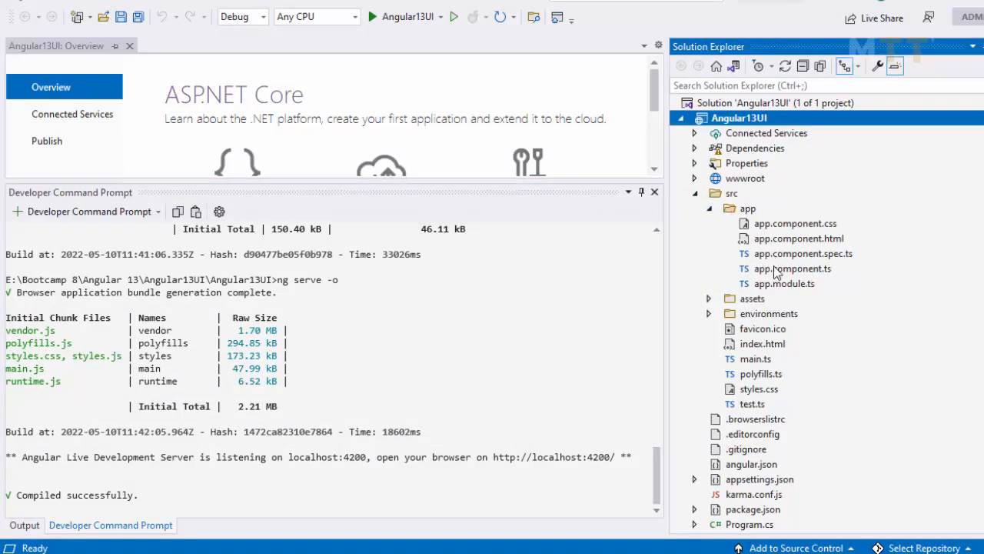
click(798, 237)
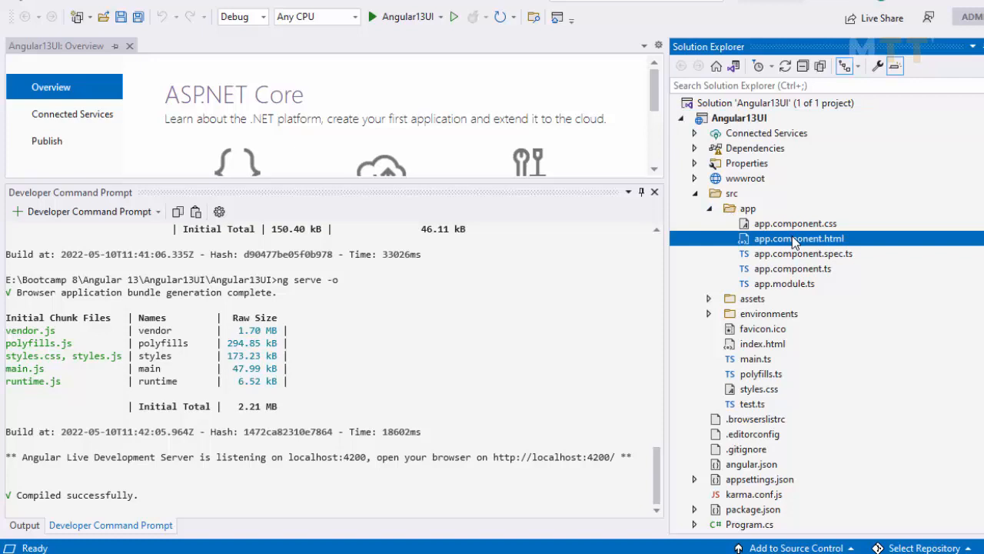
double_click(800, 239)
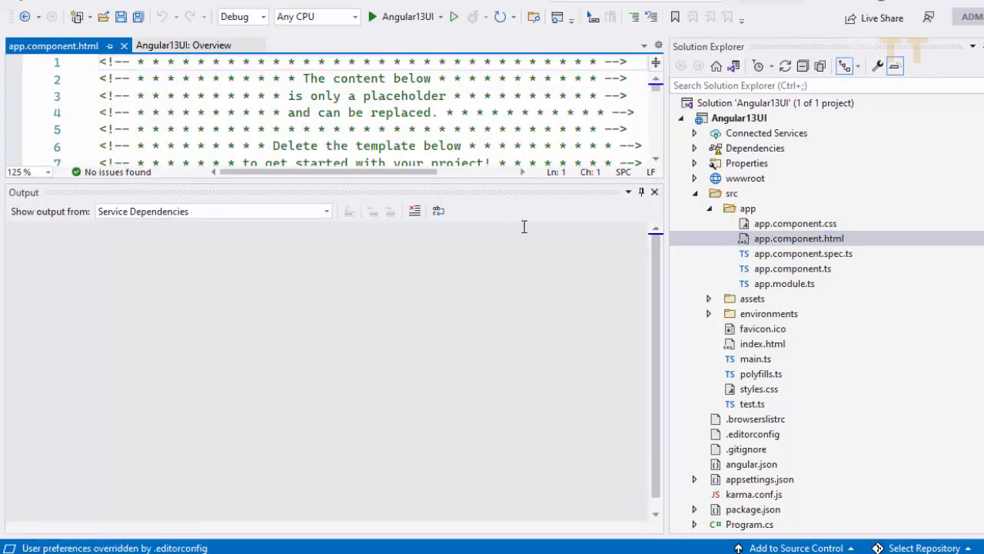
Change the Welcome heading to 'Welcome - MTT', save, and view it in the browser.
scroll(down, 3)
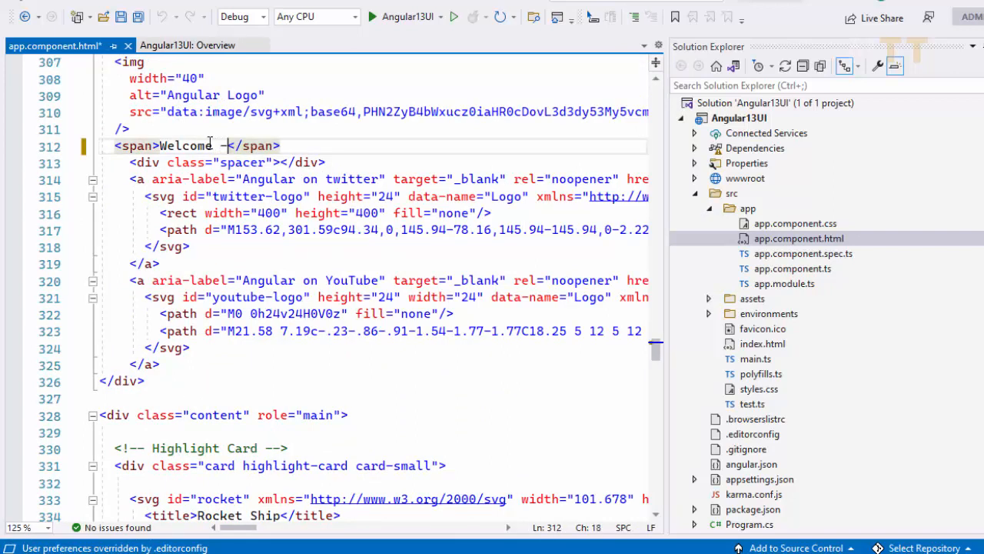
text(MTT)
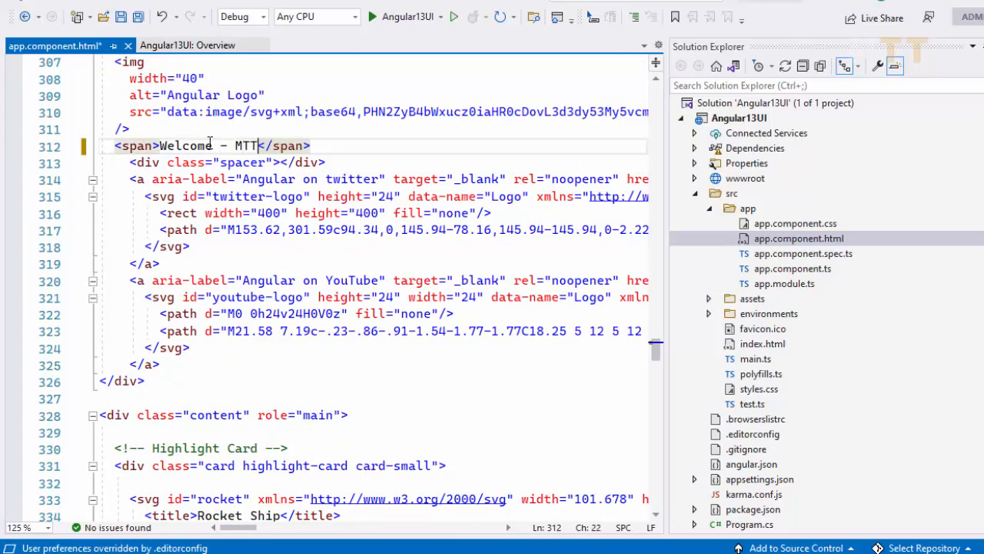
key(alt+tab)
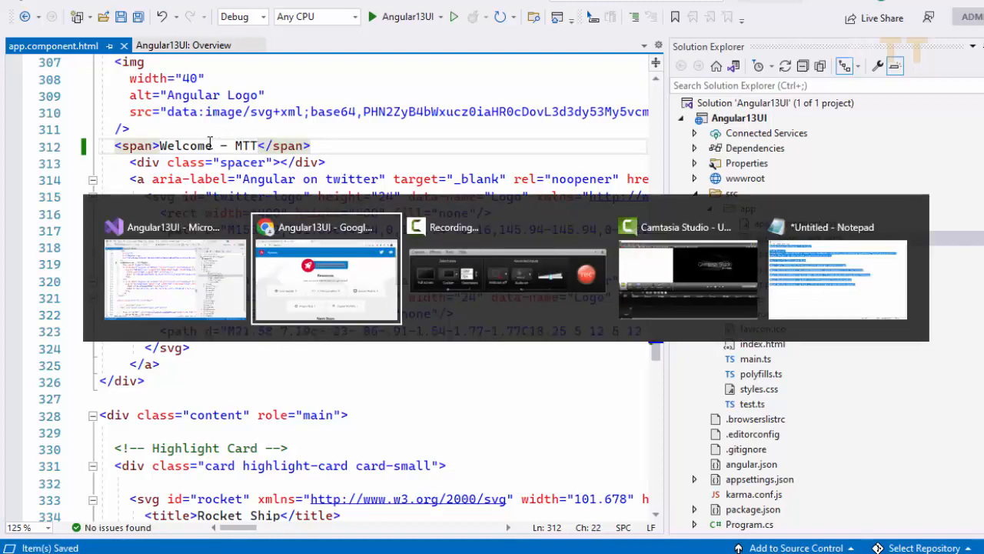
click(324, 277)
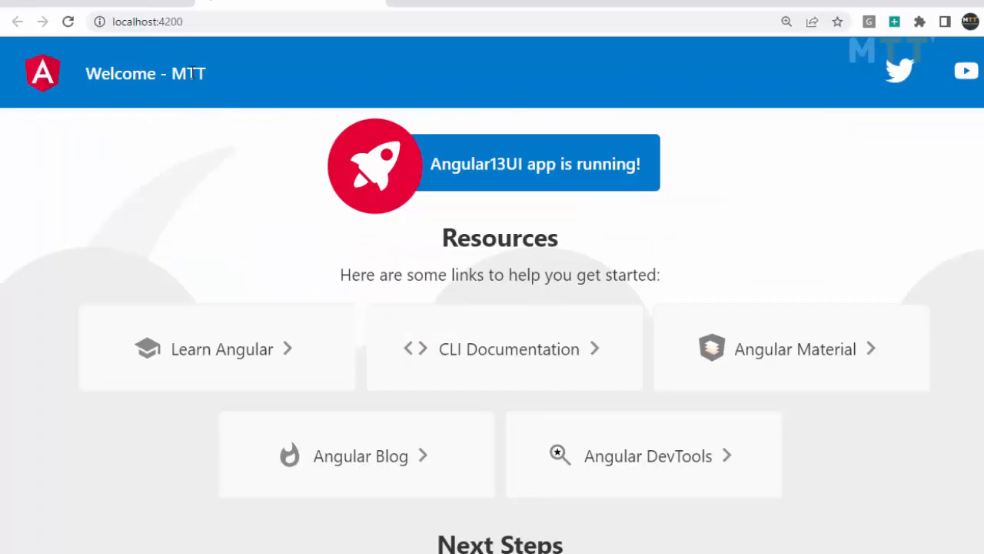